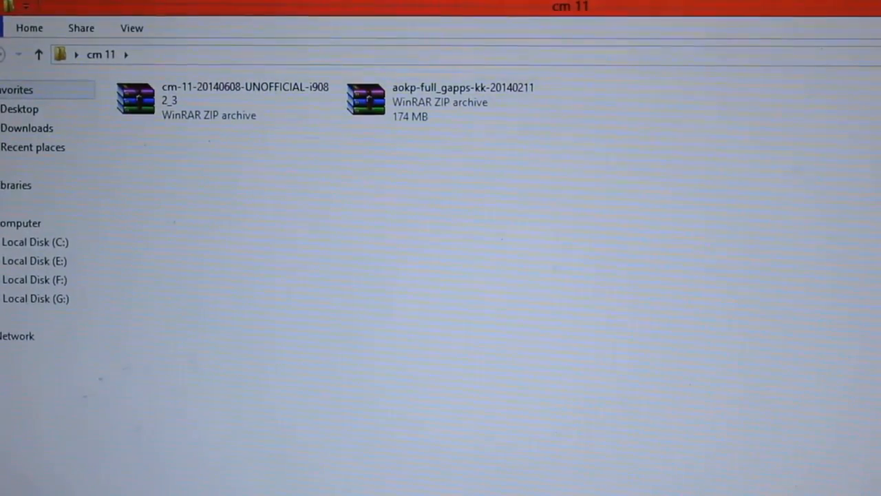
{"action": "mouse_move", "coordinate": [366, 264]}
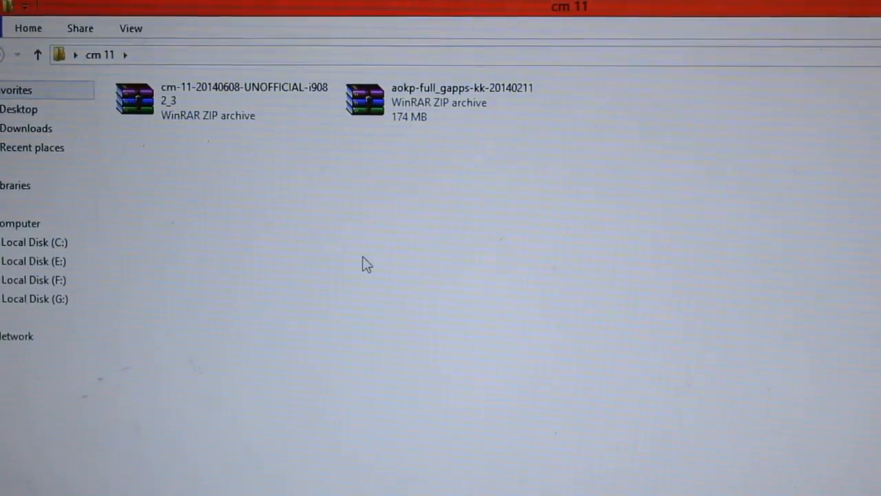
Step: Select the CM11 ROM zip in the cm 11 folder, then clear the selection
{"action": "left_click", "coordinate": [220, 99]}
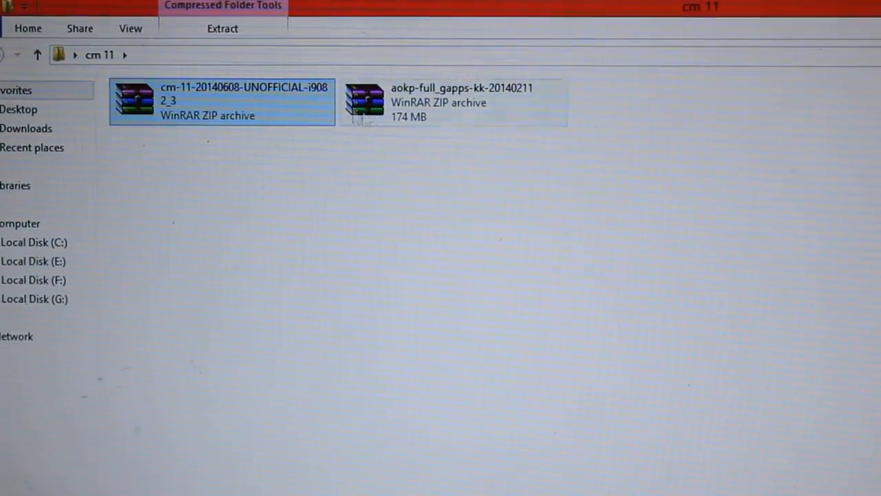
{"action": "left_click", "coordinate": [454, 99]}
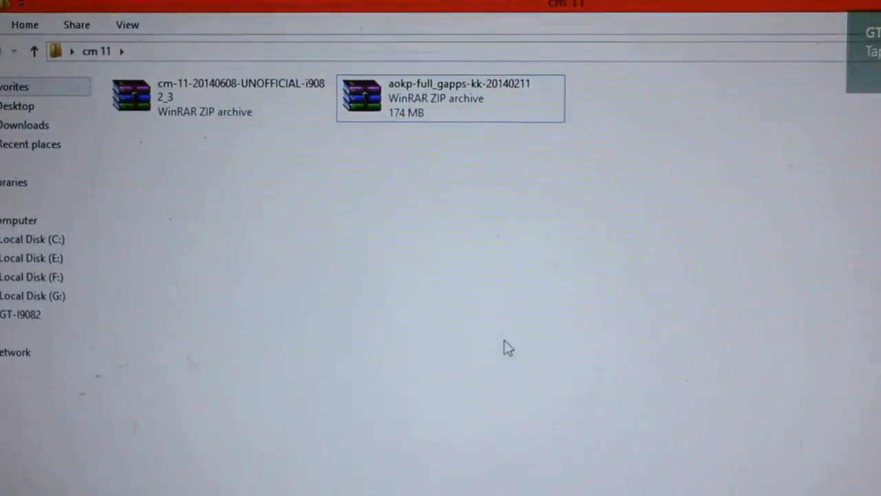
Step: Select the CM11 ROM zip and the full gapps zip together and copy them
{"action": "left_click", "coordinate": [420, 96]}
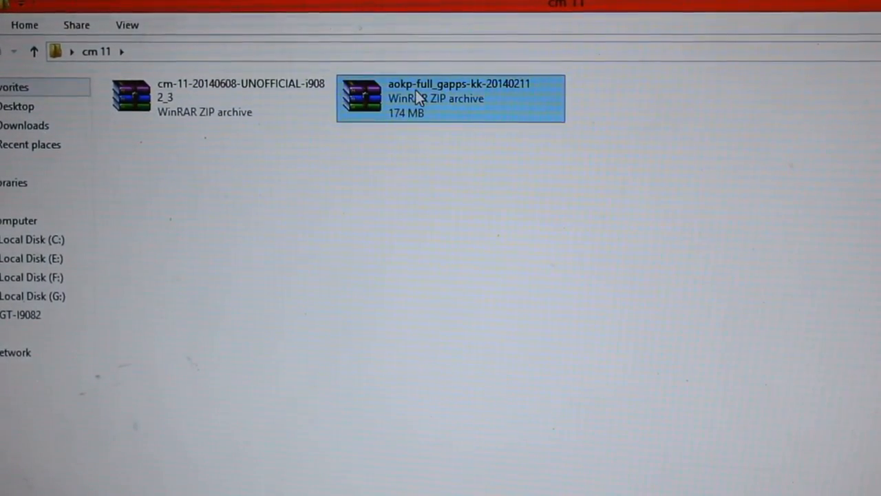
{"action": "left_click", "coordinate": [219, 98]}
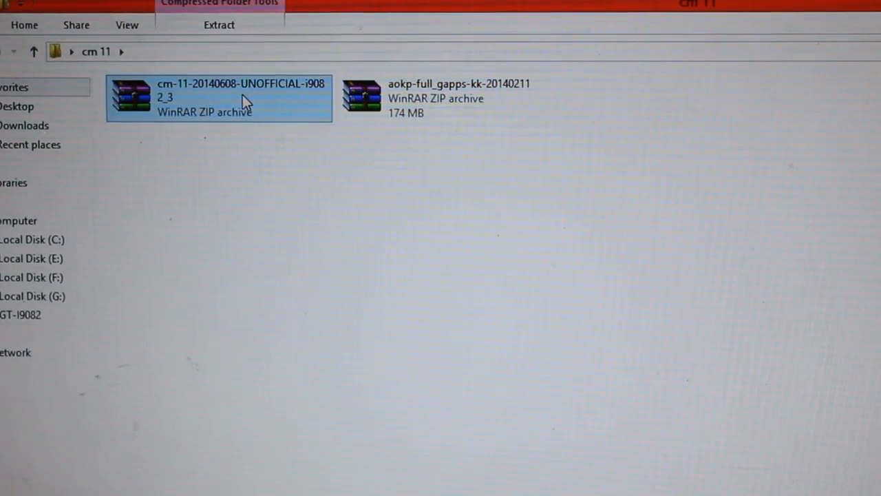
{"action": "left_click", "coordinate": [448, 96]}
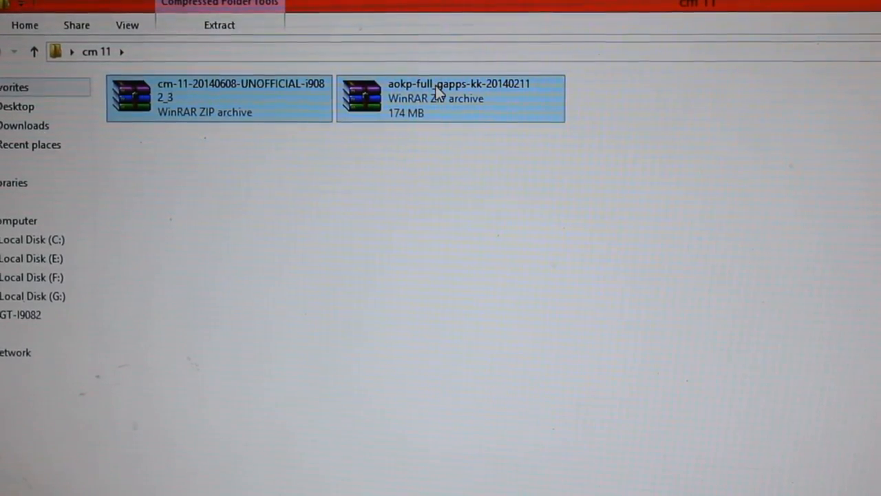
{"action": "right_click", "coordinate": [451, 97]}
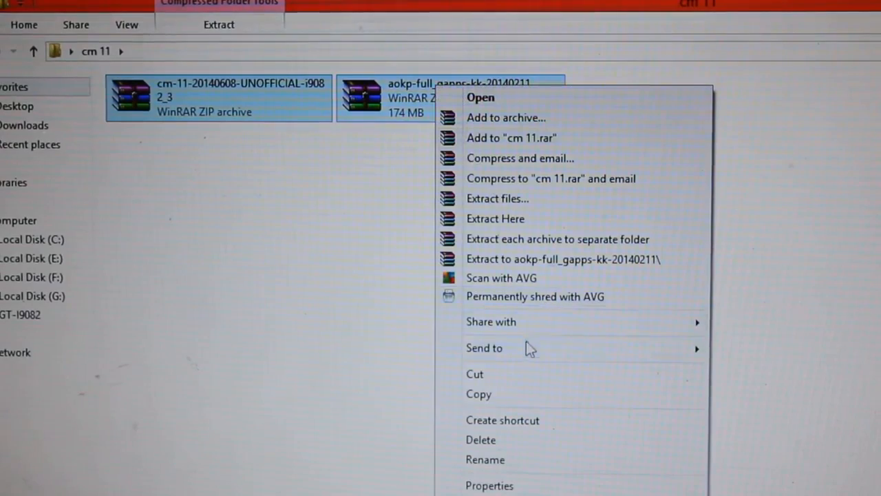
{"action": "left_click", "coordinate": [186, 328]}
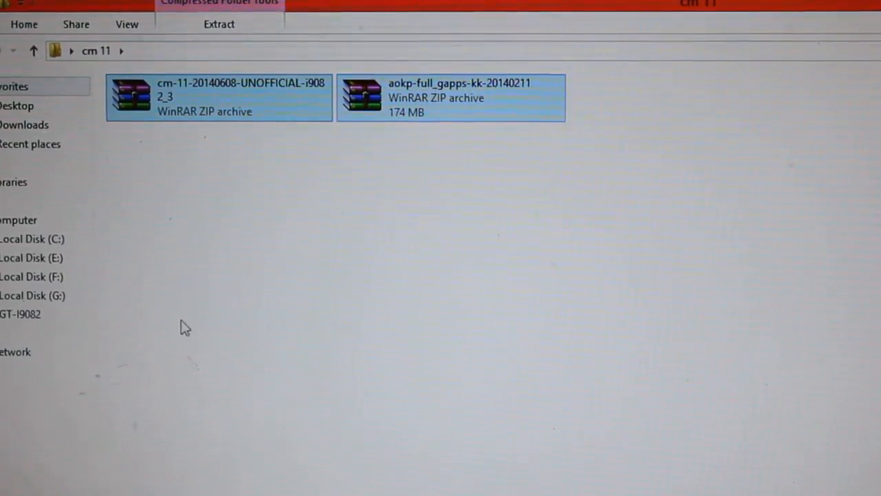
Step: Go to the GT-I9082 phone's SD card and paste the zips, hitting a CM11 name conflict
{"action": "left_click", "coordinate": [21, 314]}
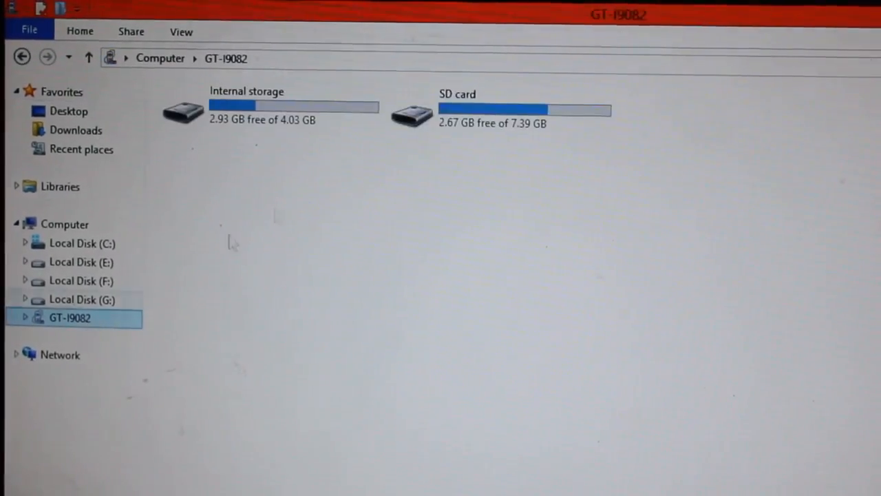
{"action": "double_click", "coordinate": [493, 111]}
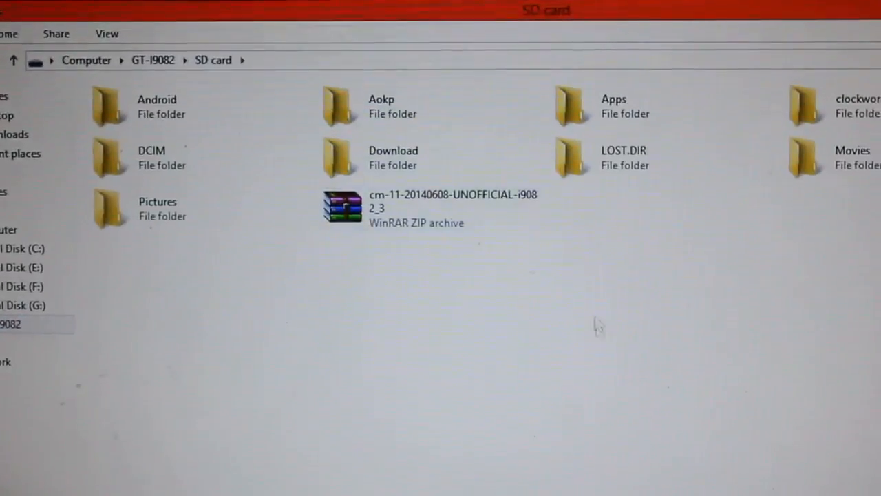
{"action": "left_click", "coordinate": [434, 206]}
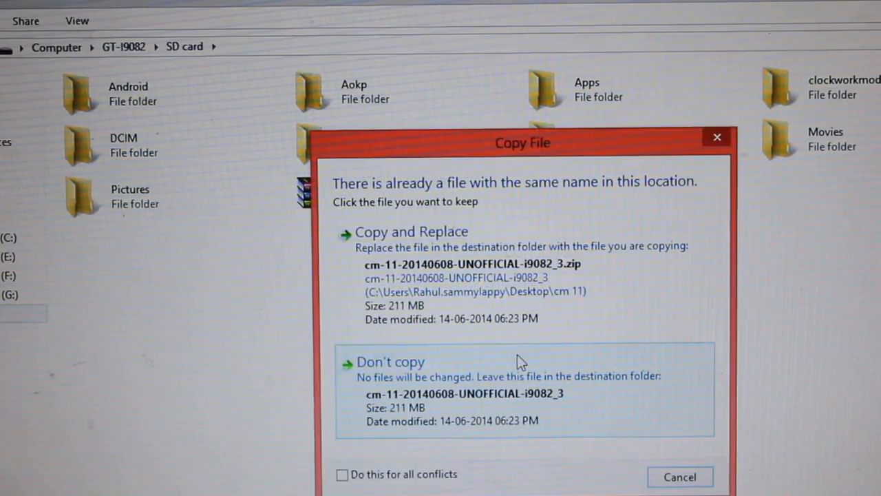
{"action": "mouse_move", "coordinate": [446, 371]}
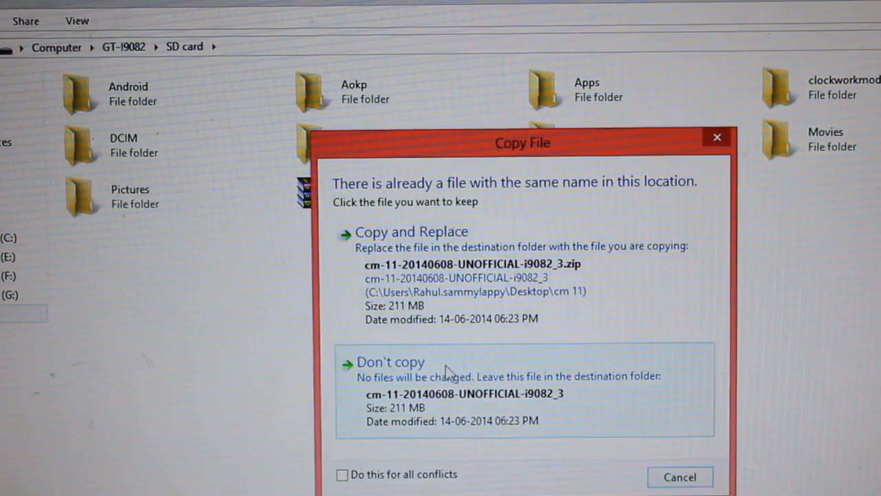
Step: Choose Copy and Replace so the CM11 zip overwrites the one on the SD card
{"action": "left_click", "coordinate": [410, 231]}
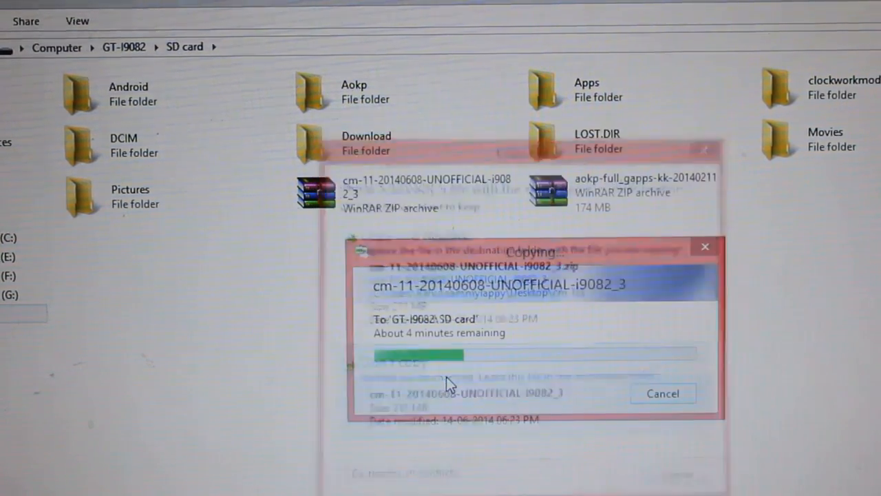